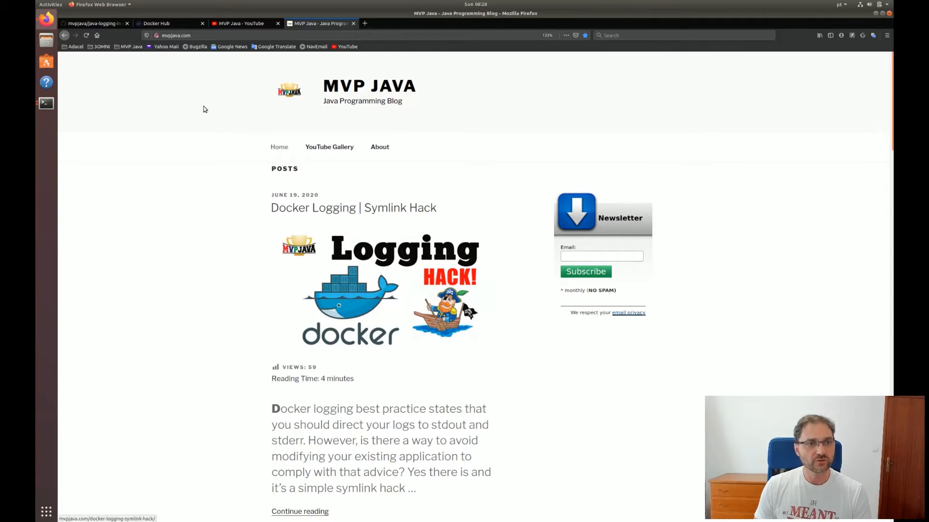
# Switch to the mvpjava/java-logging-in-docker GitHub repository tab.
pyautogui.click(92, 23)
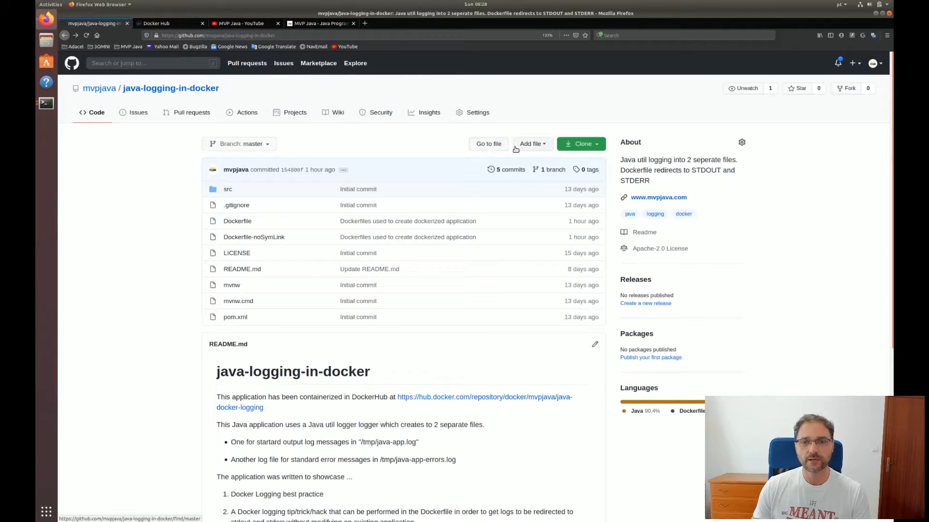
# Locate LoggingDemoApplication.java via the file finder and highlight the 2000 ms sleep in its logging loop.
pyautogui.click(487, 143)
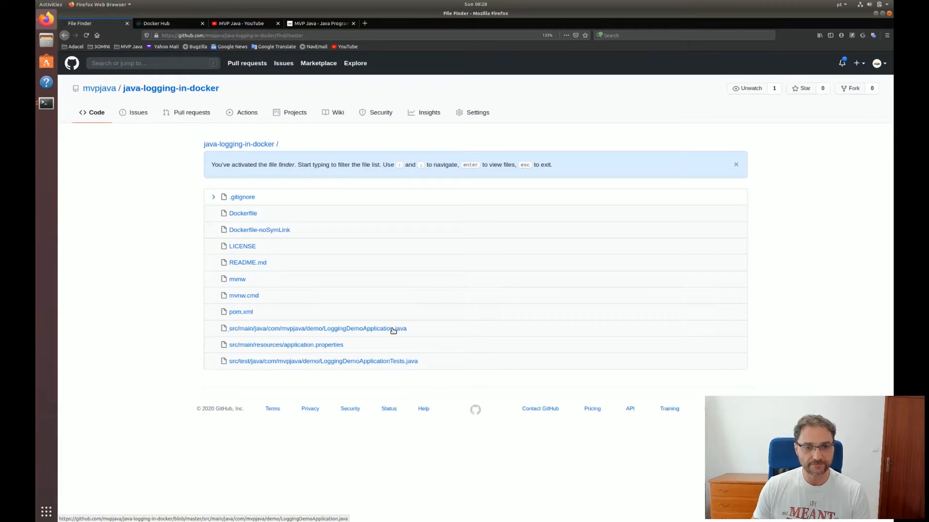
pyautogui.click(317, 328)
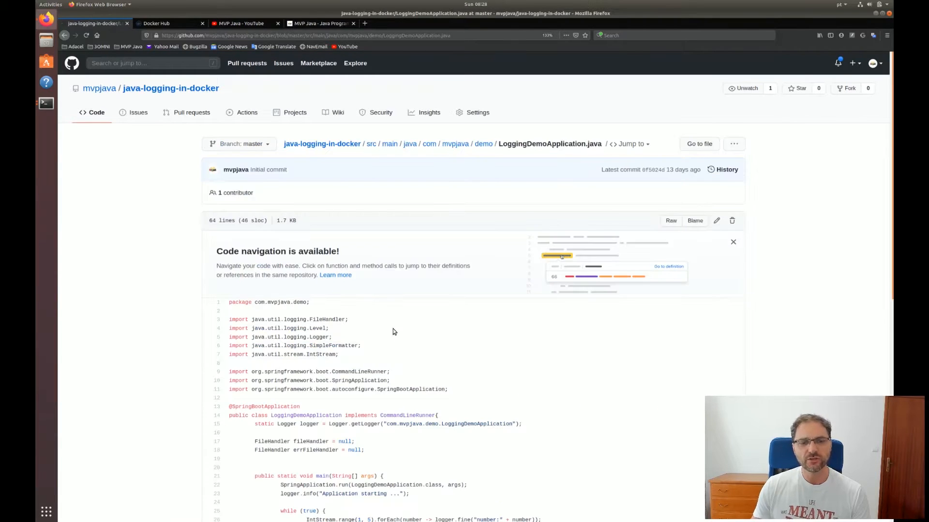
pyautogui.scroll(-3)
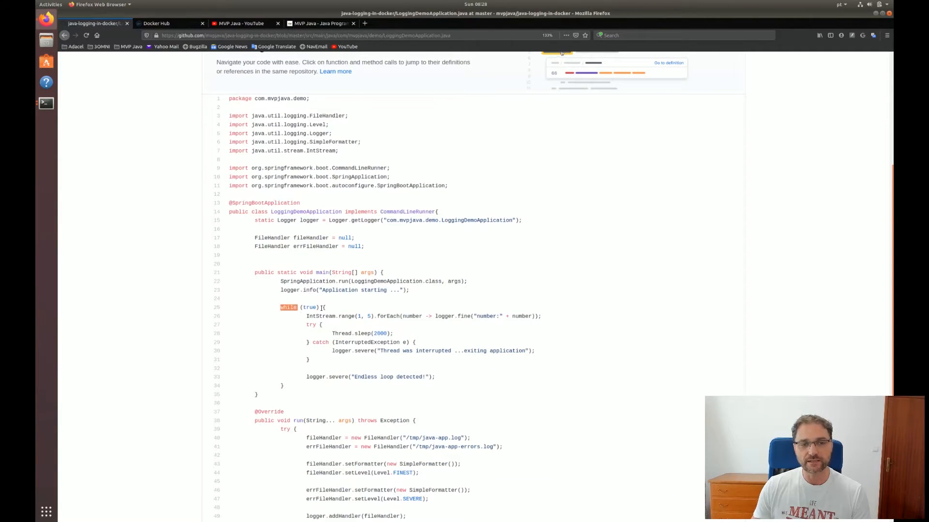
pyautogui.scroll(-3)
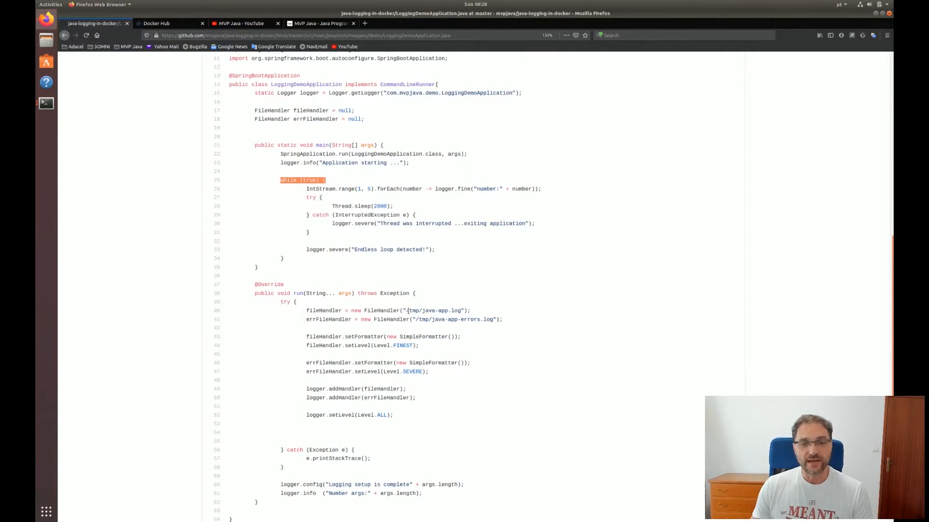
pyautogui.doubleClick(432, 310)
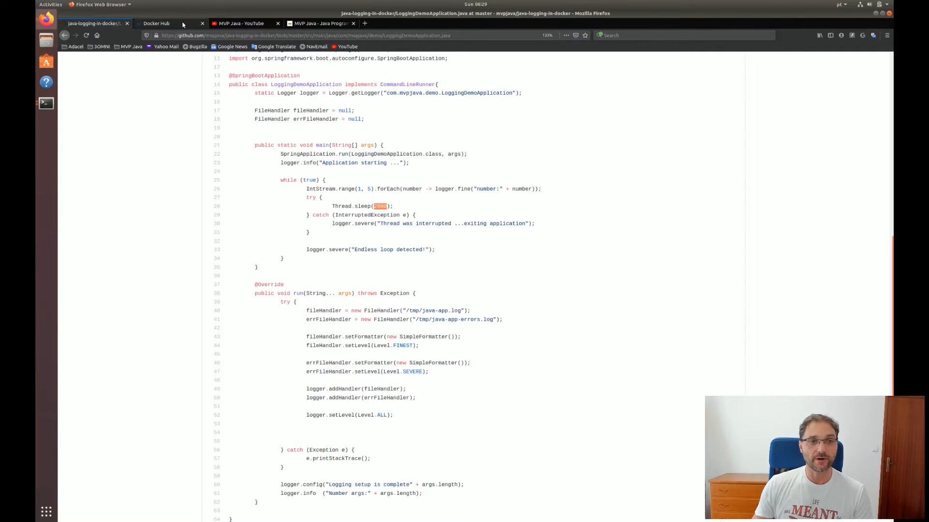
pyautogui.moveTo(172, 23)
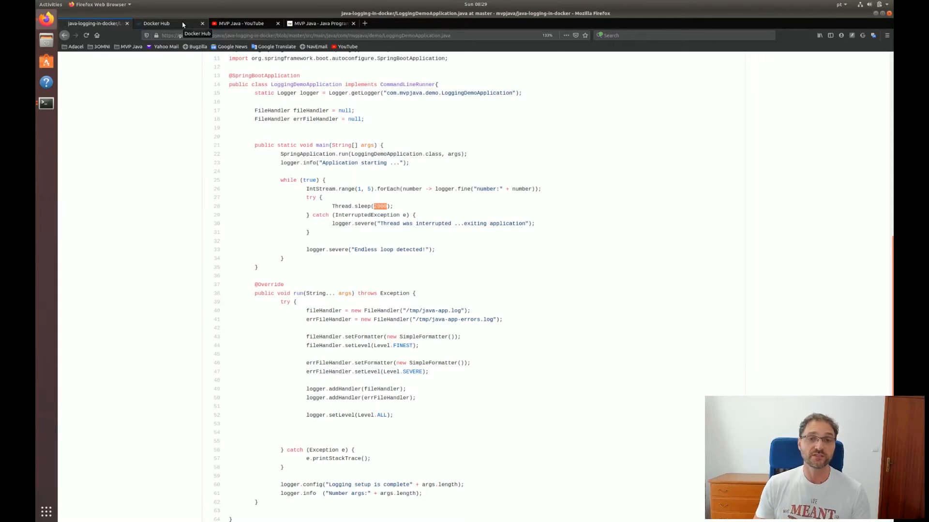
# Switch to the java-docker-logging Docker Hub readme and select the Dockerfile's CMD line text.
pyautogui.click(171, 23)
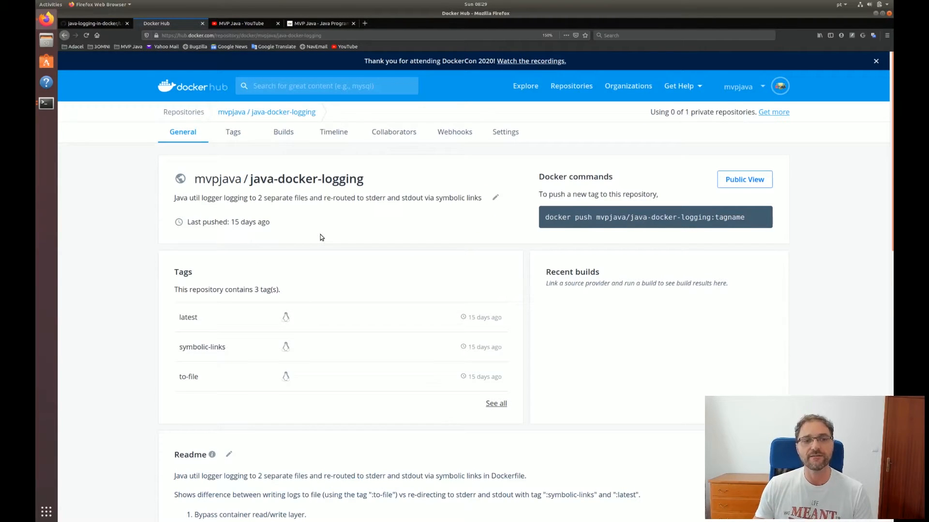
pyautogui.scroll(-3)
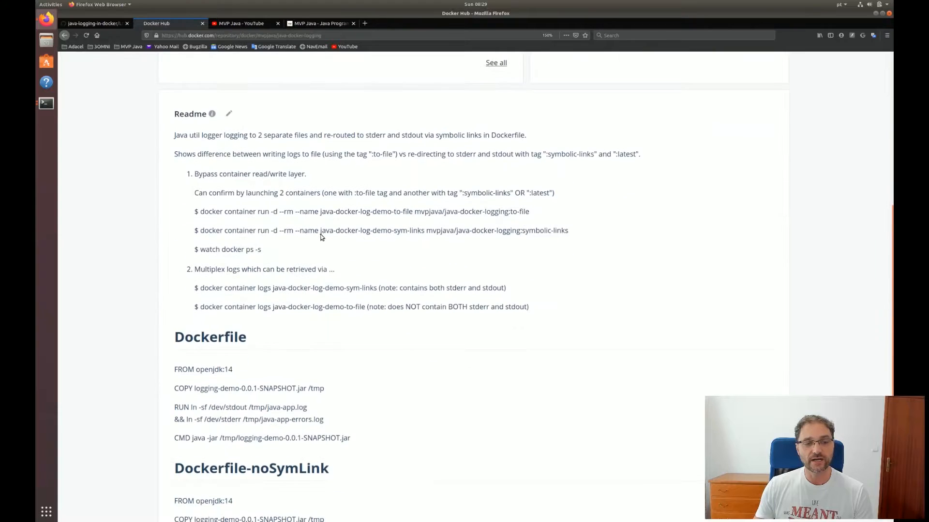
pyautogui.scroll(-3)
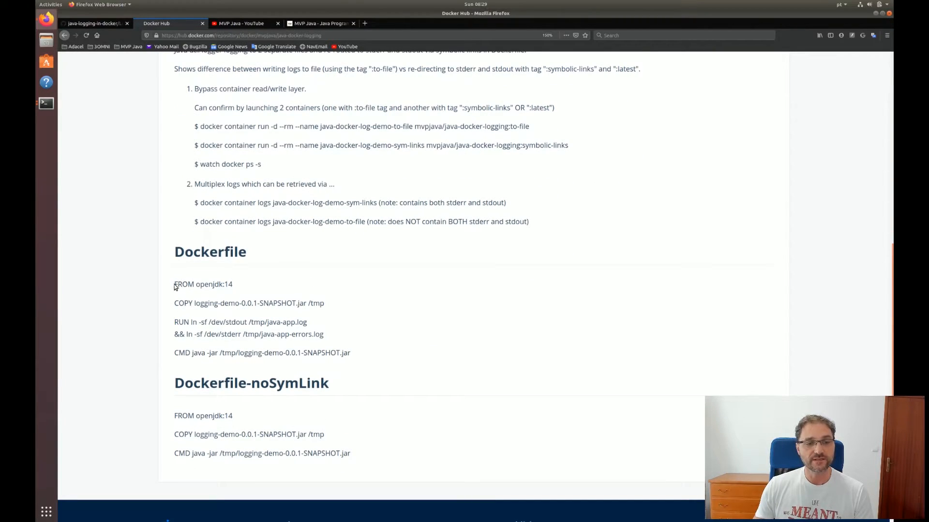
pyautogui.moveTo(174, 284); pyautogui.dragTo(350, 352)
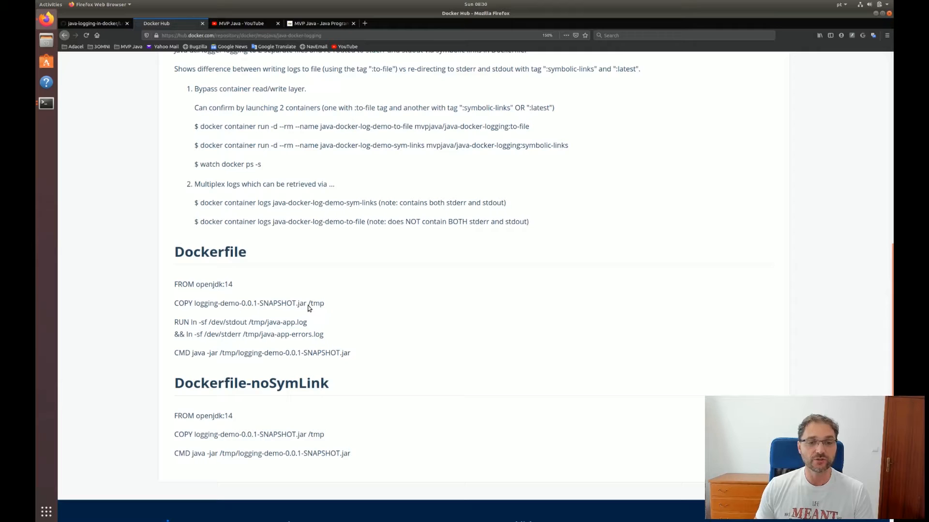
pyautogui.doubleClick(315, 303)
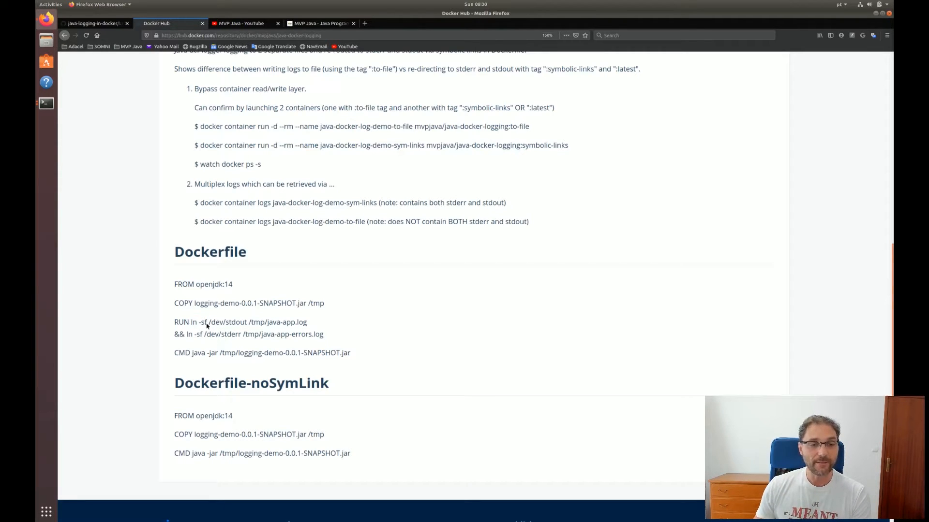
pyautogui.doubleClick(226, 321)
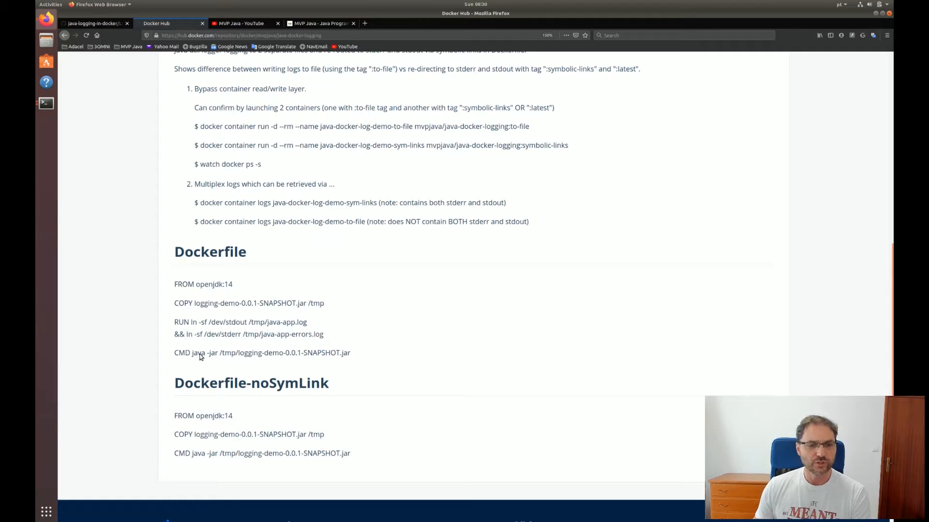
# Highlight the full java -jar start command in the Dockerfile, then clear the highlight.
pyautogui.doubleClick(204, 352)
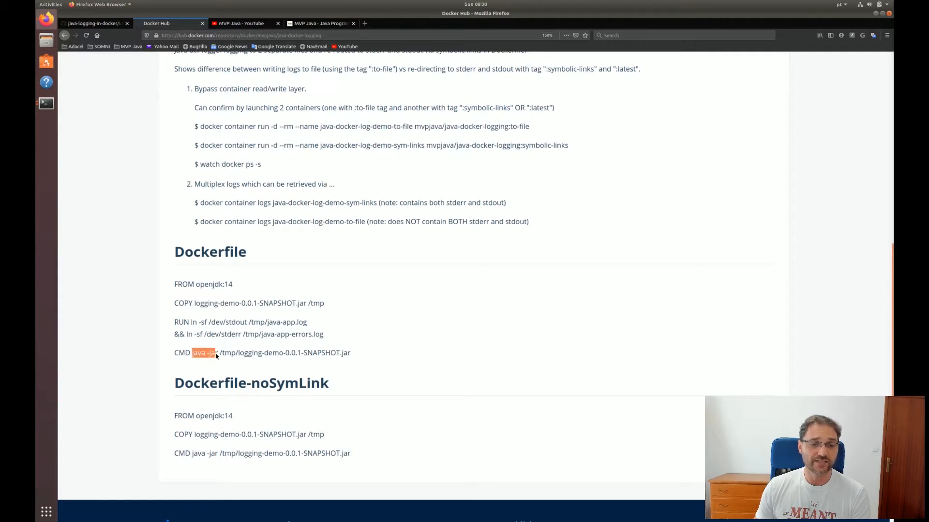
pyautogui.moveTo(204, 352); pyautogui.dragTo(349, 352)
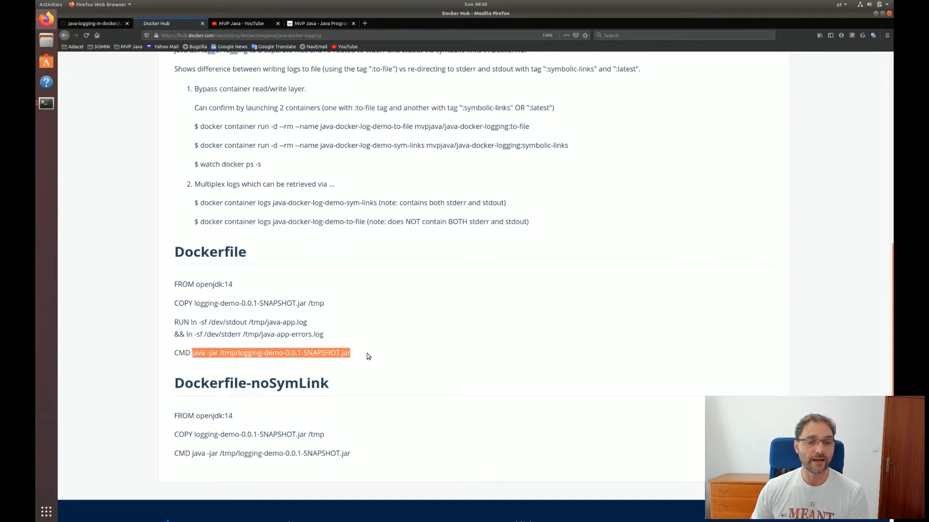
pyautogui.click(346, 383)
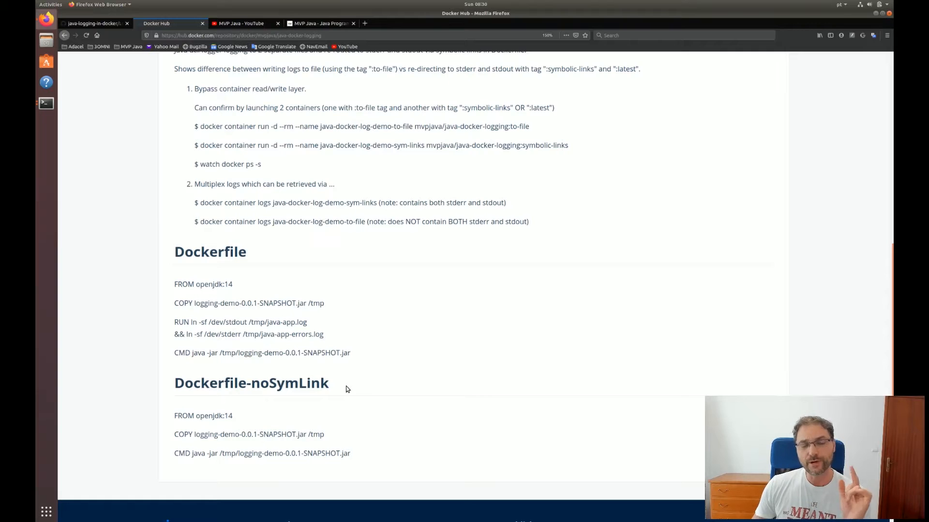
# Highlight the readme's docker container run command for the to-file tag and copy it.
pyautogui.scroll(-3)
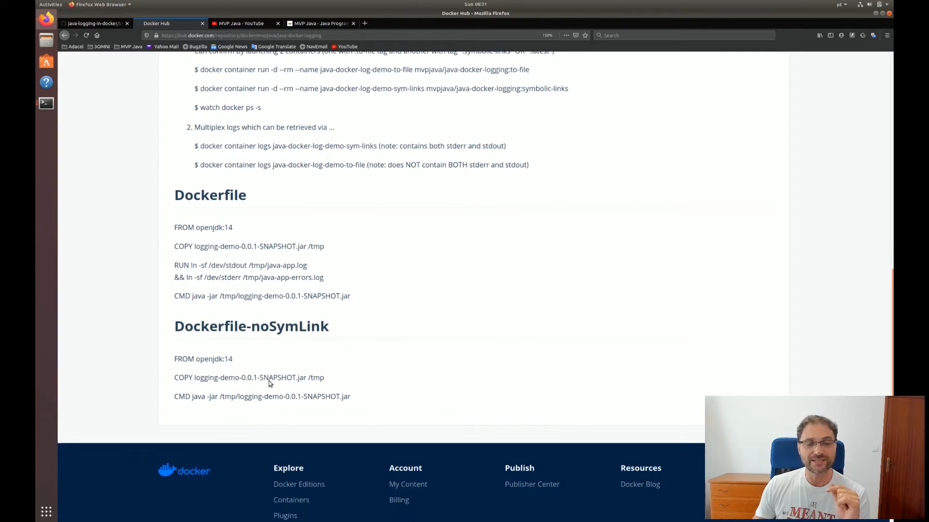
pyautogui.doubleClick(249, 377)
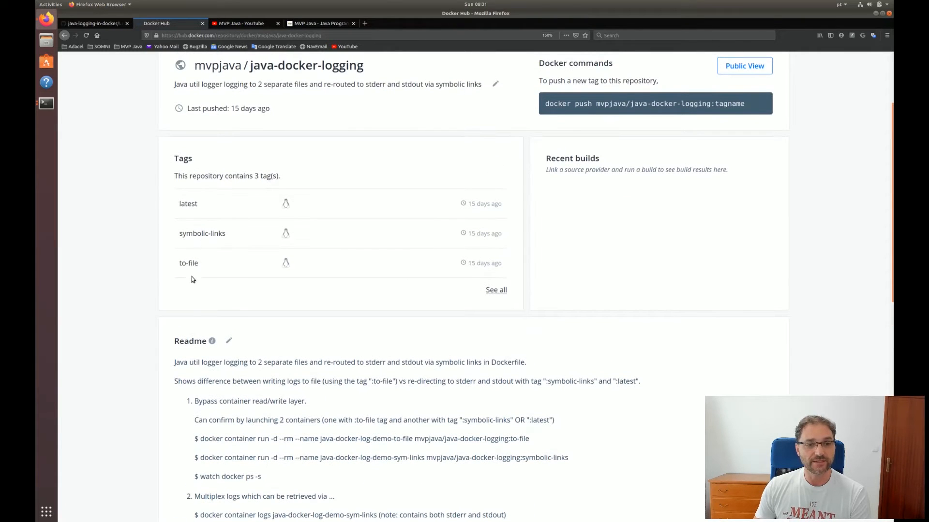
pyautogui.moveTo(186, 267)
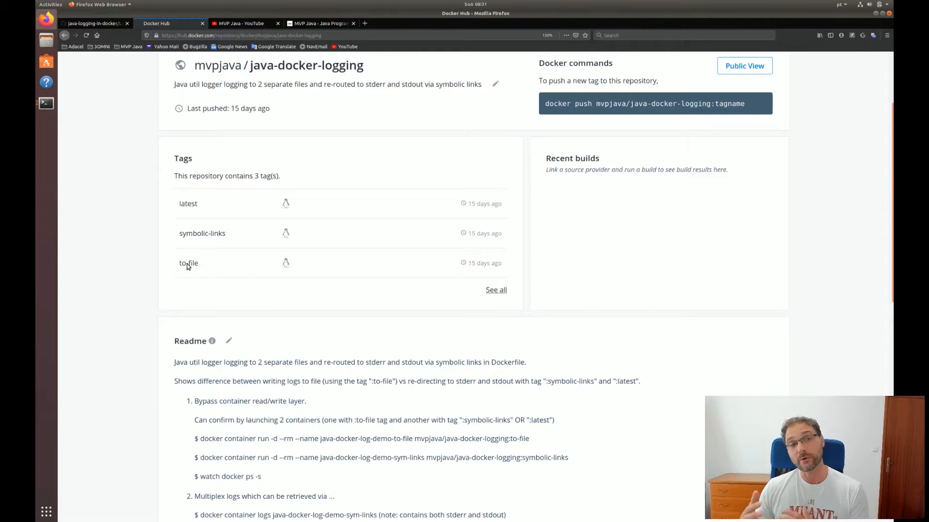
pyautogui.moveTo(220, 241)
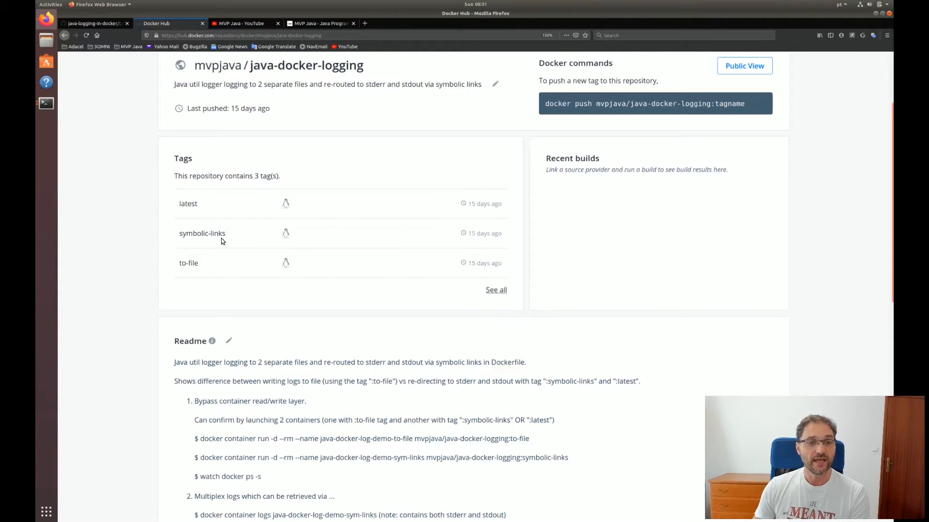
pyautogui.doubleClick(193, 233)
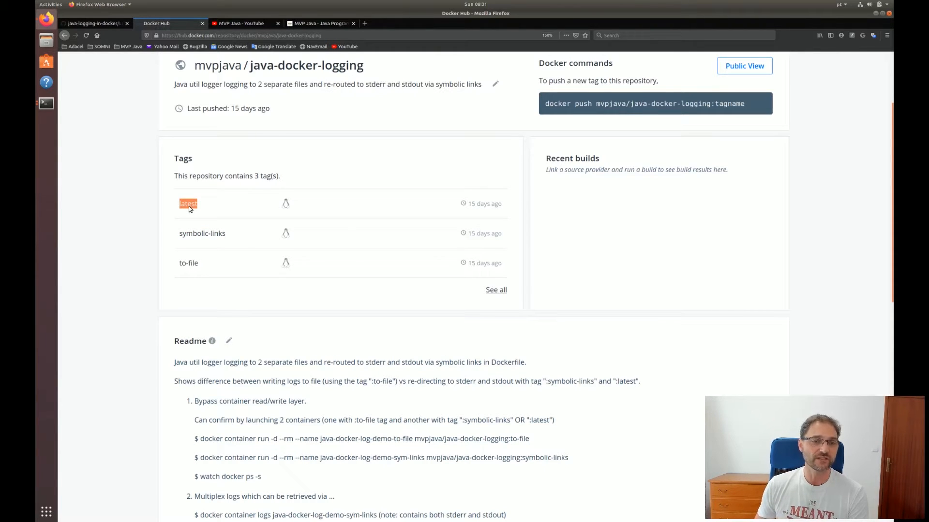
pyautogui.scroll(-3)
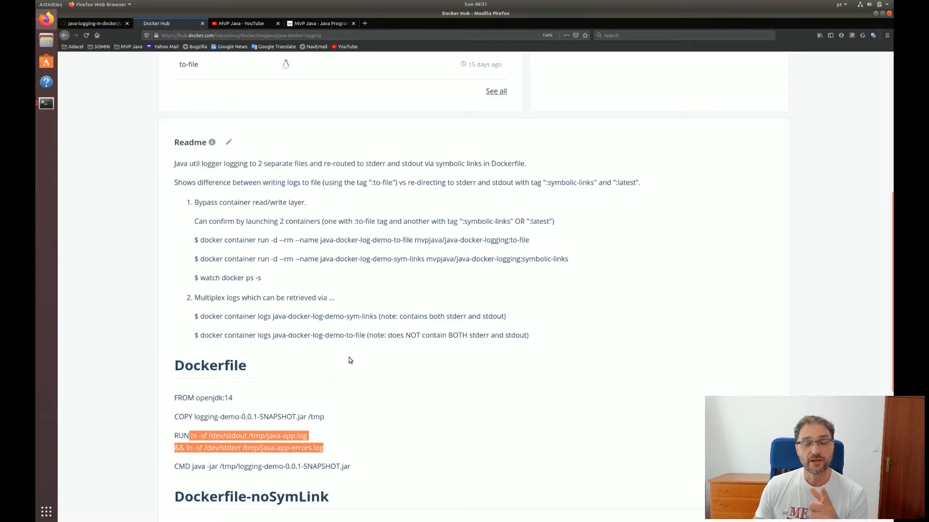
pyautogui.moveTo(200, 246)
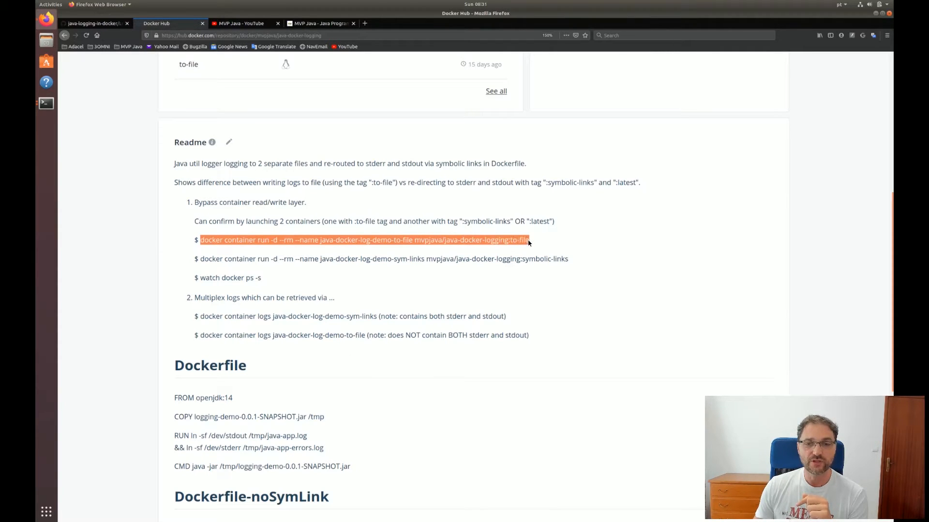
pyautogui.rightClick(528, 240)
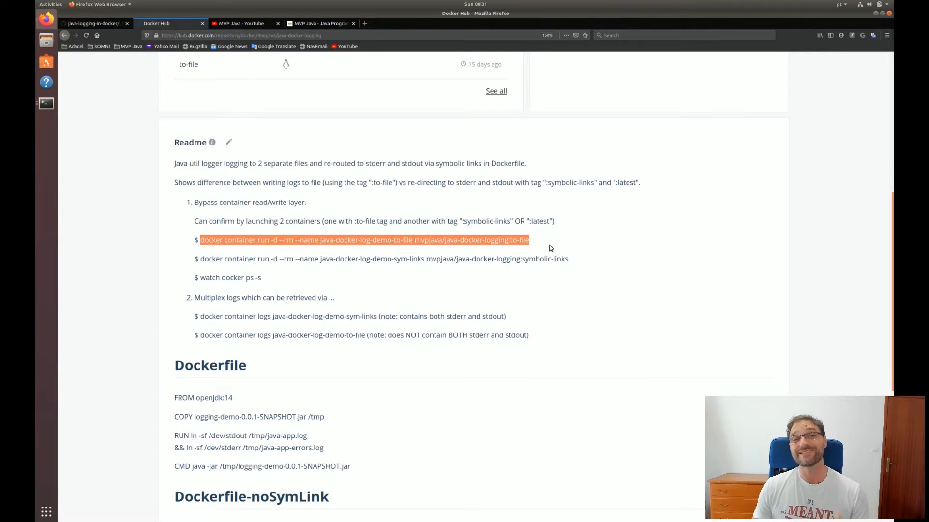
pyautogui.moveTo(484, 246)
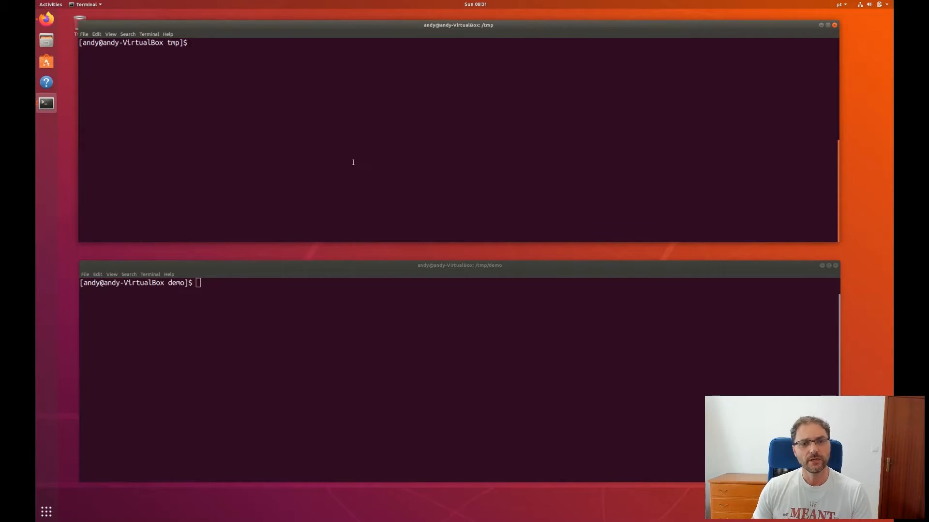
# Run the java-docker-log-demo-to-file container detached, then retry with :latest and hit a name conflict.
pyautogui.write('docker container run -d --rm --name java-docker-log-demo-to-file mvpjava/java-docker-logging:to-file')
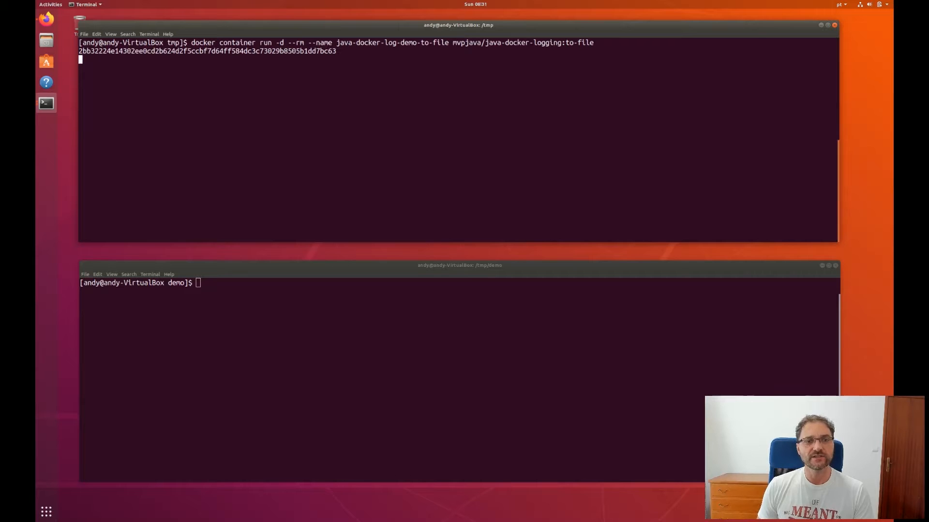
pyautogui.press('Return')
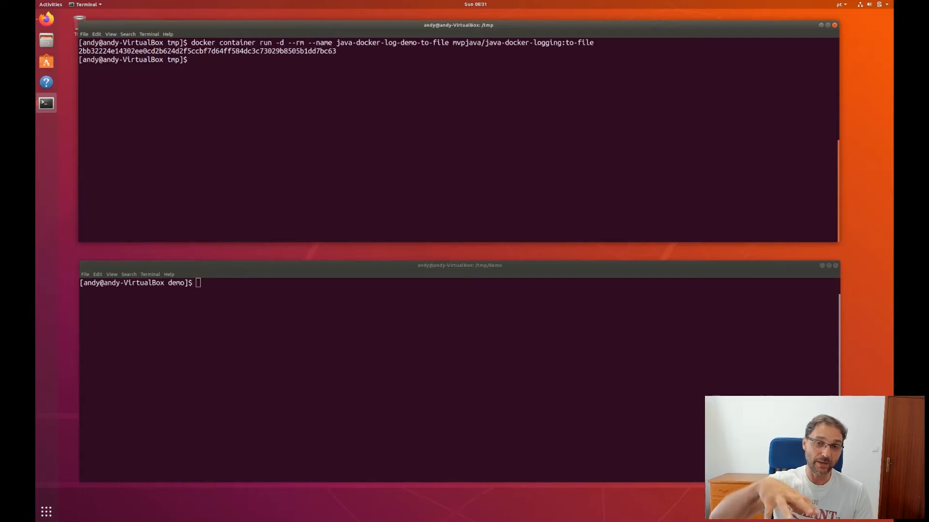
pyautogui.write('clear')
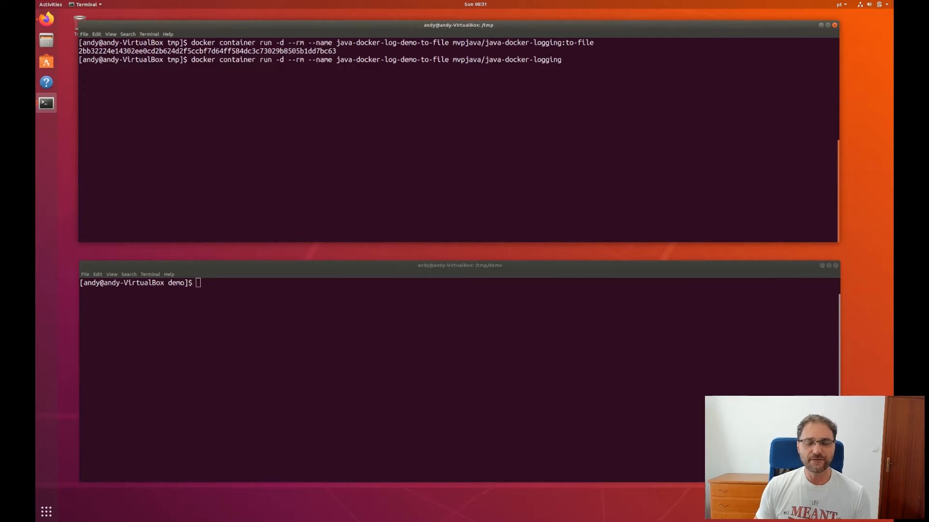
pyautogui.write(':l')
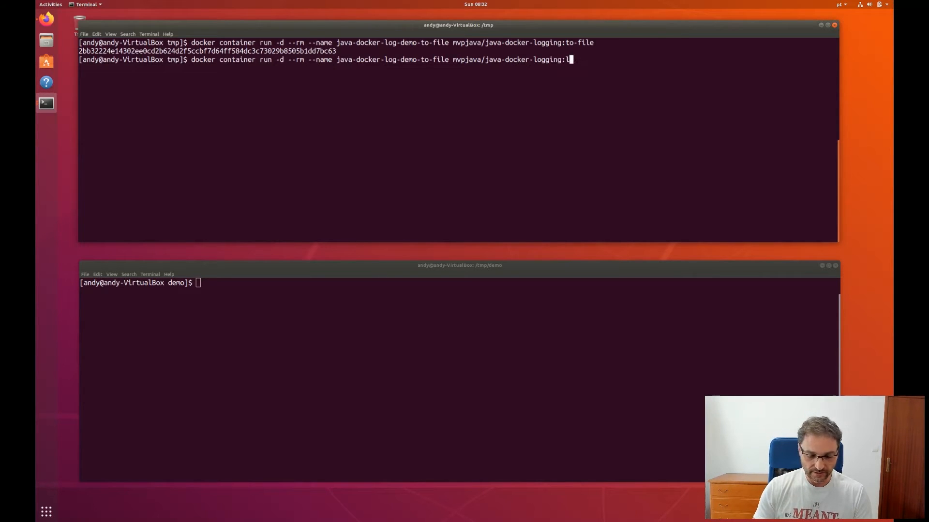
pyautogui.write('atest')
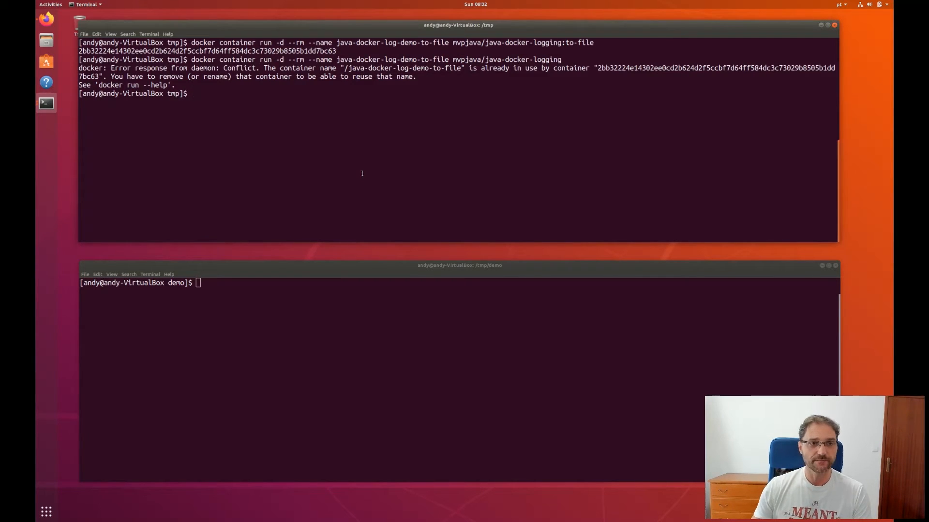
pyautogui.moveTo(47, 19)
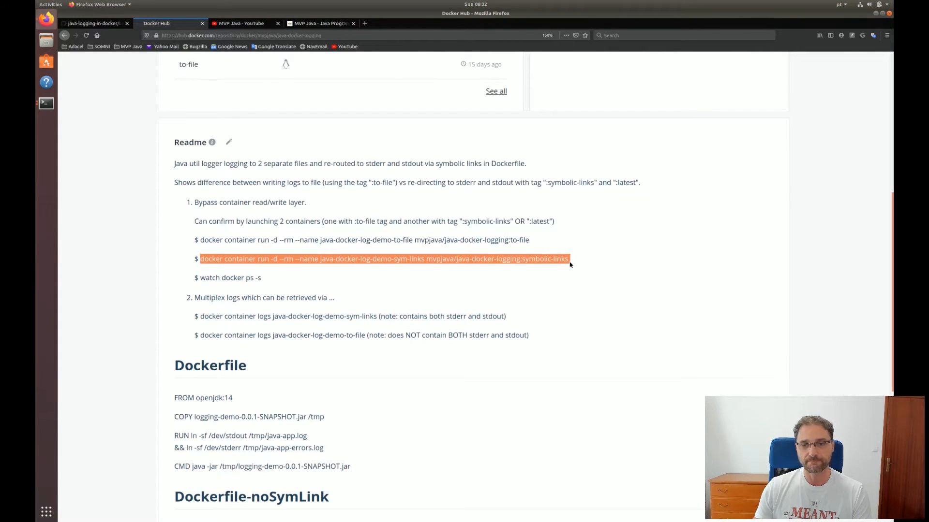
# Copy the readme's docker container run command for the symbolic-links tag.
pyautogui.rightClick(426, 264)
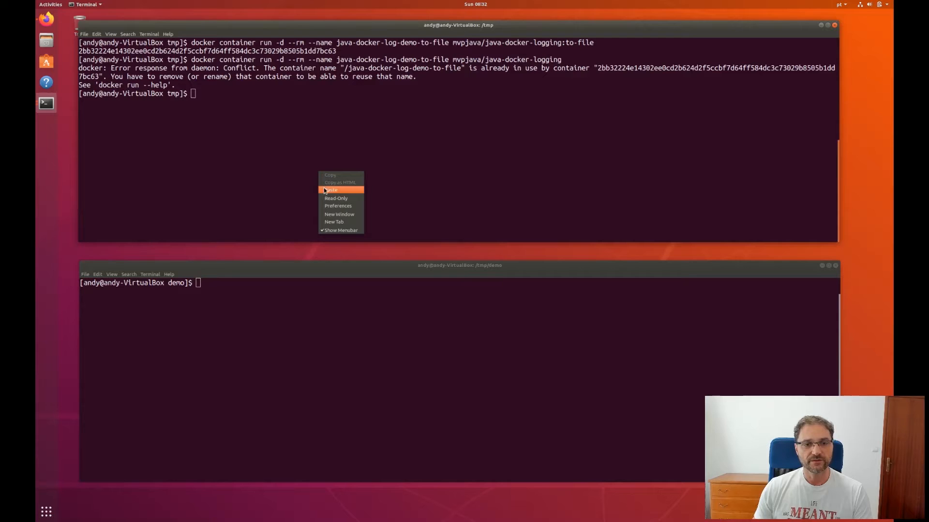
# Run the pasted sym-links container command and list both running containers with docker container ls.
pyautogui.click(329, 190)
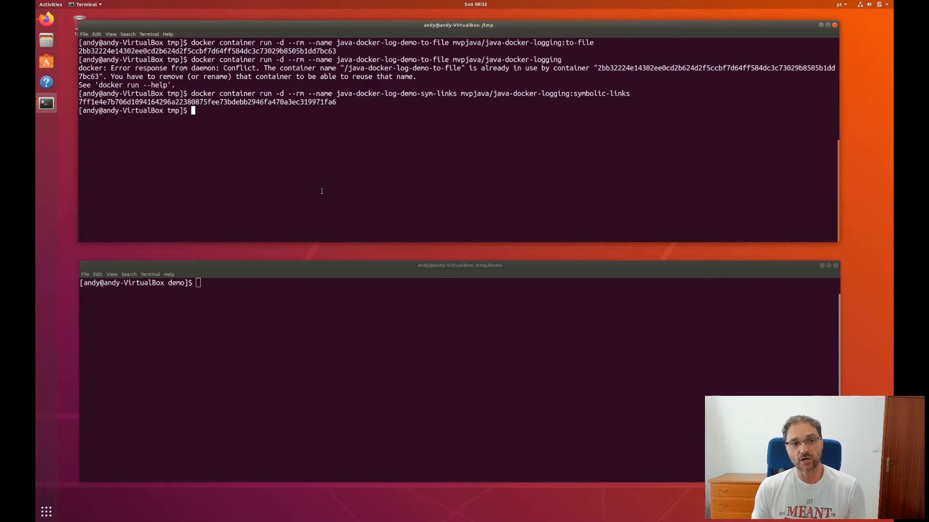
pyautogui.write('docker container ls')
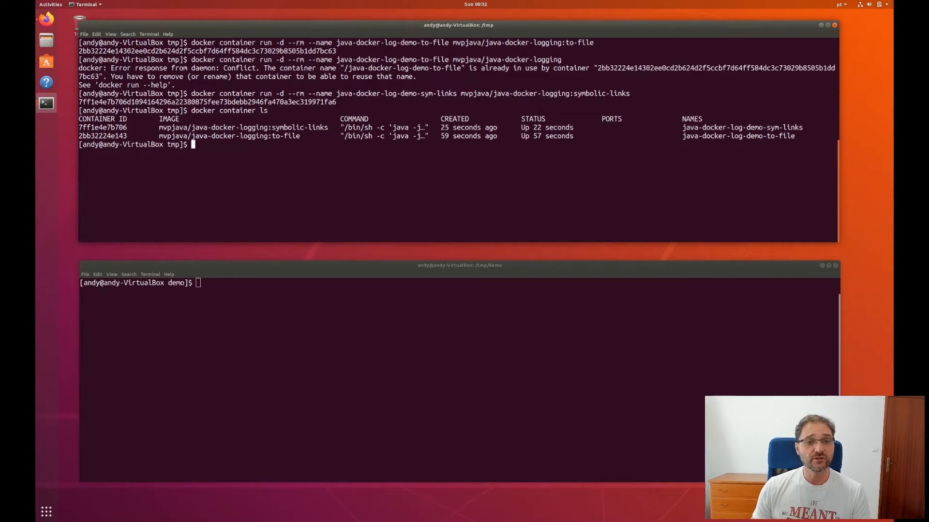
pyautogui.moveTo(265, 208)
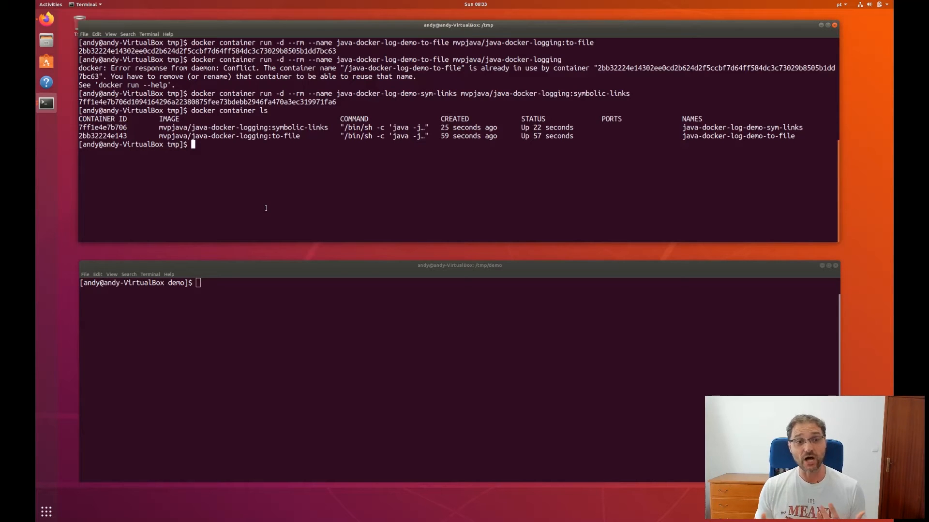
# Monitor container sizes with 'watch docker ps -s', showing to-file at 67.2kB versus 32.8kB for sym-links.
pyautogui.write('watch')
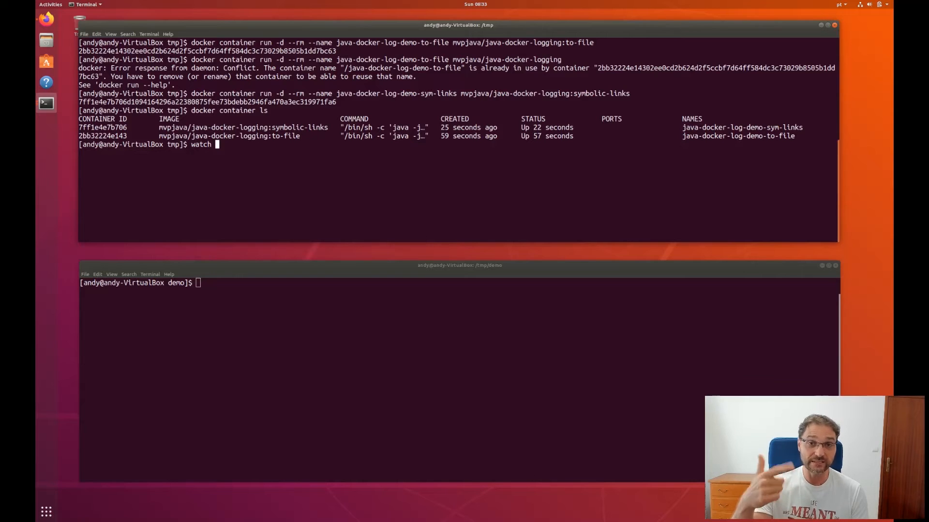
pyautogui.write('docker')
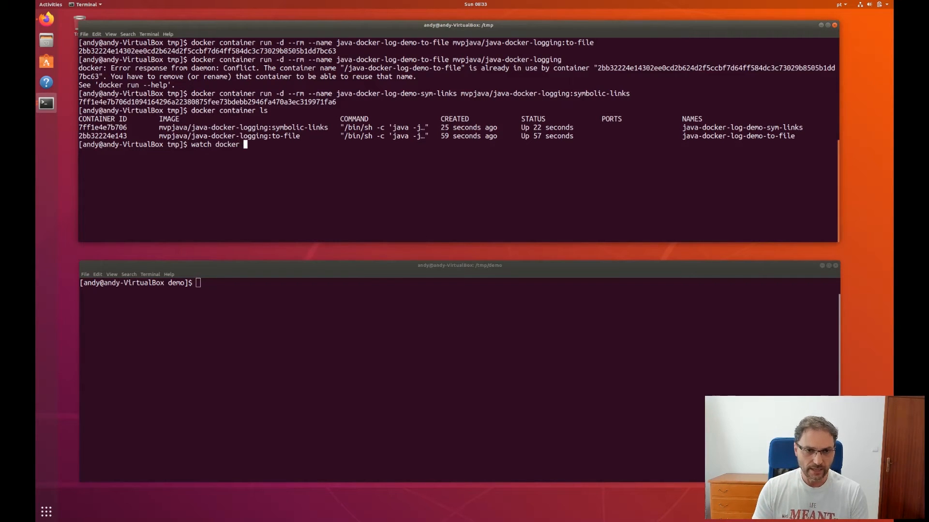
pyautogui.write('ps')
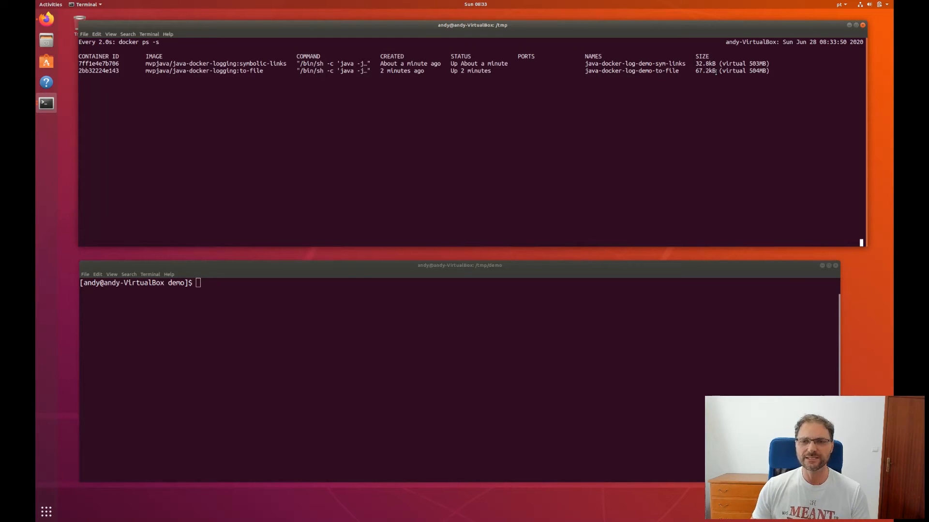
pyautogui.doubleClick(703, 70)
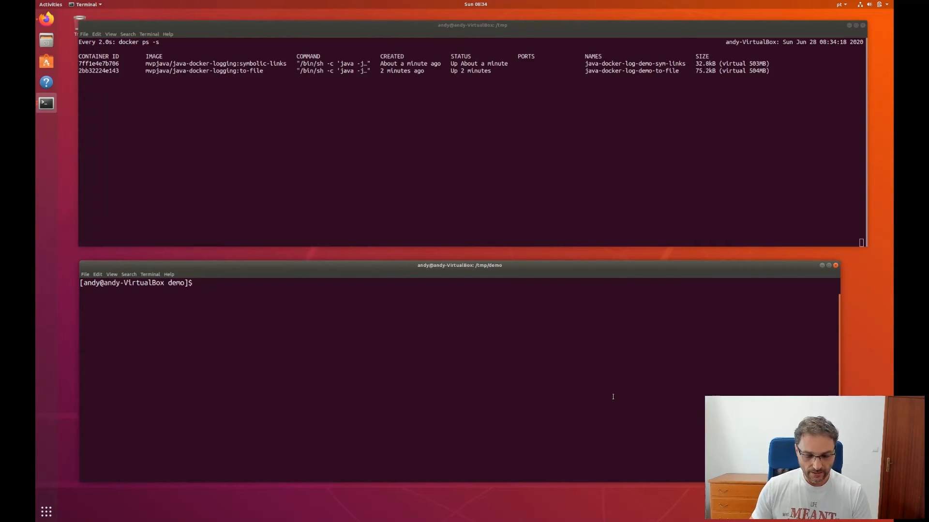
# Follow the java-docker-log-demo-to-file container's ERROR logs in the bottom terminal, then Tab-complete the next container name.
pyautogui.write('docker cona')
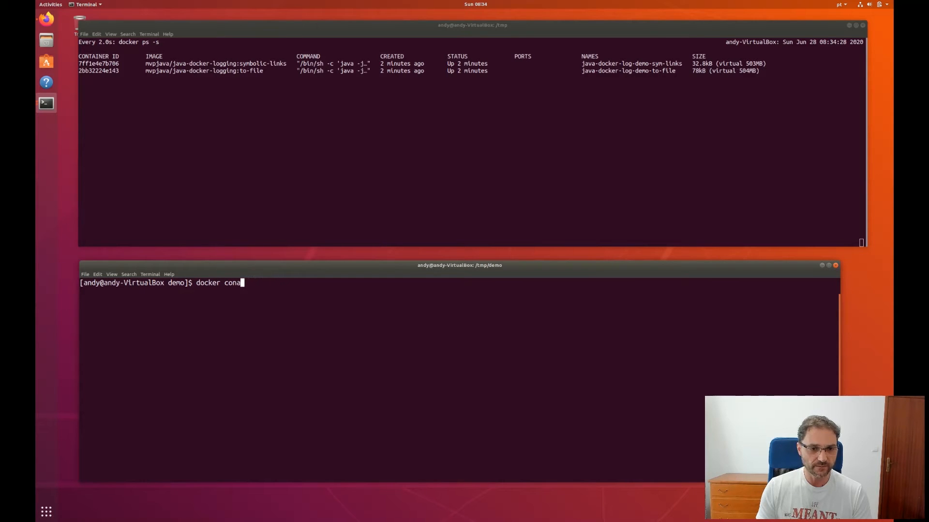
pyautogui.write('tainer')
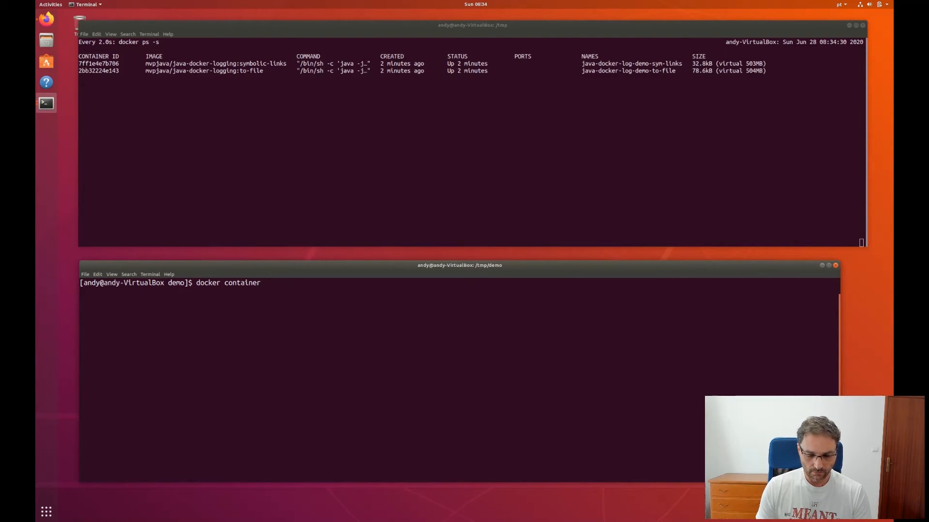
pyautogui.write('logs java-docker-log-demo-')
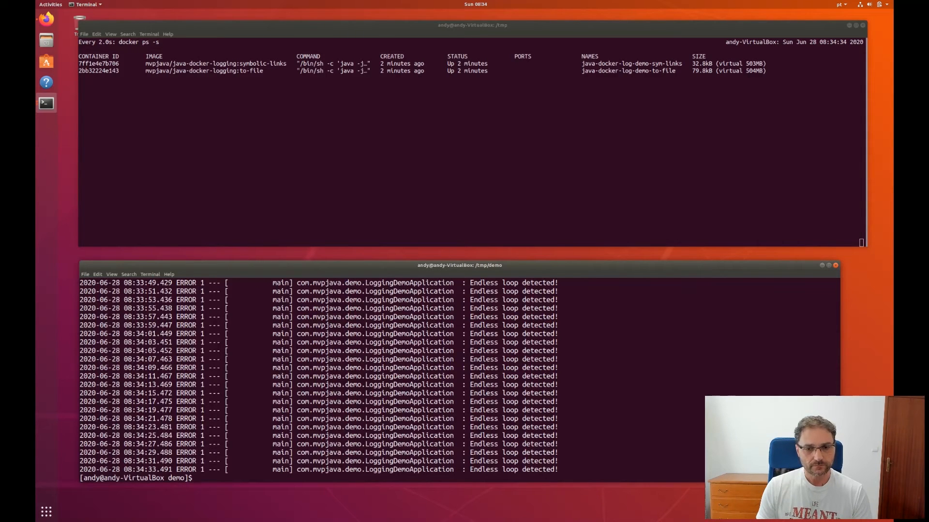
pyautogui.write('docker container logs java-docker-log-demo-to-file')
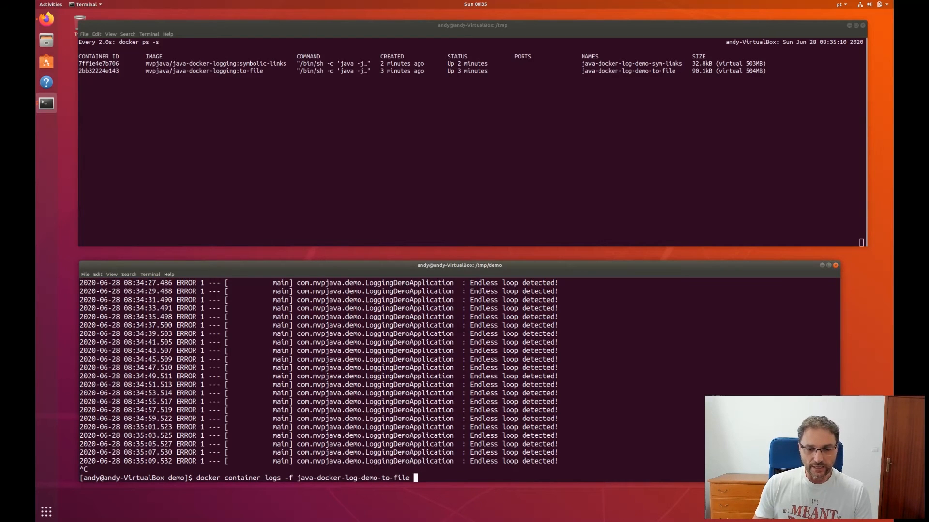
pyautogui.press('Tab')
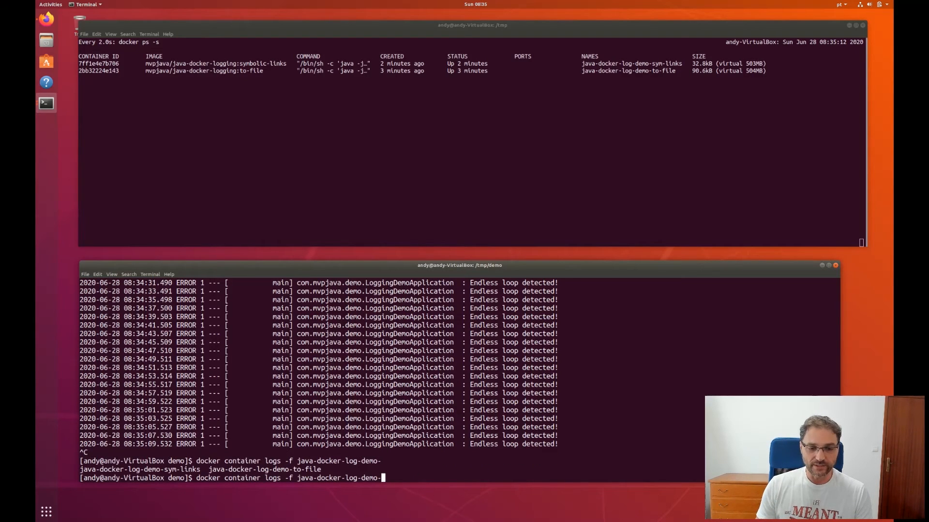